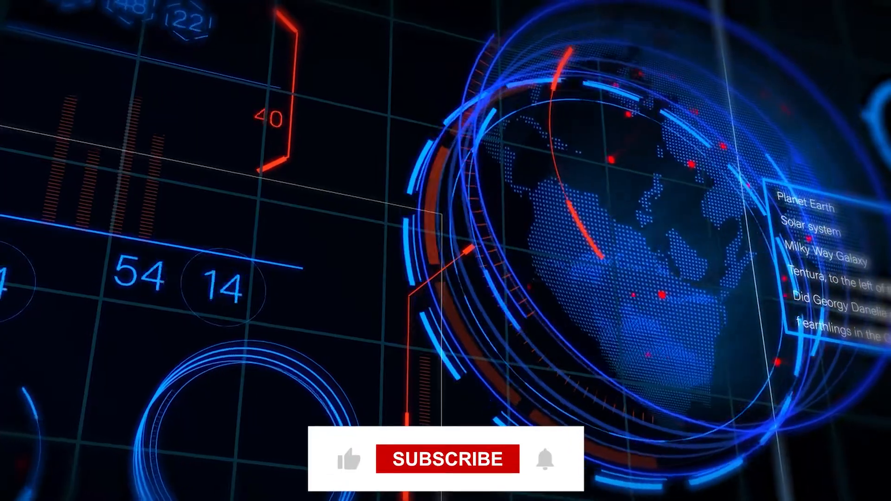
pyautogui.click(447, 459)
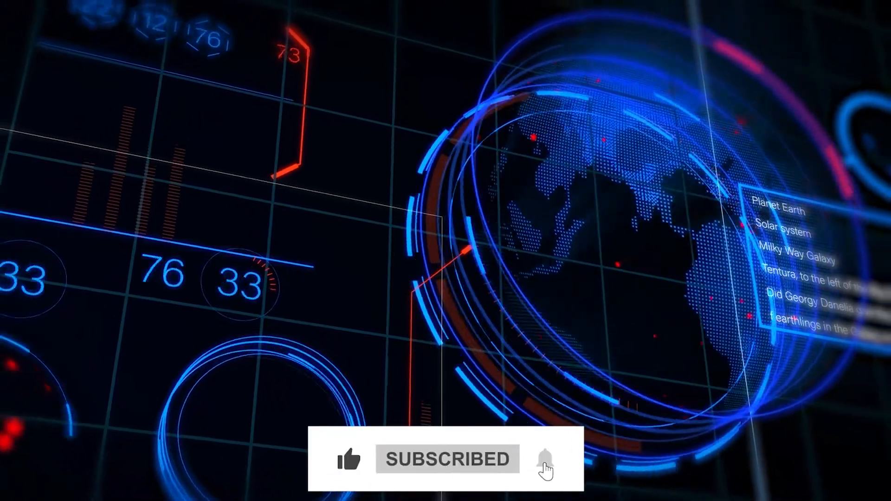